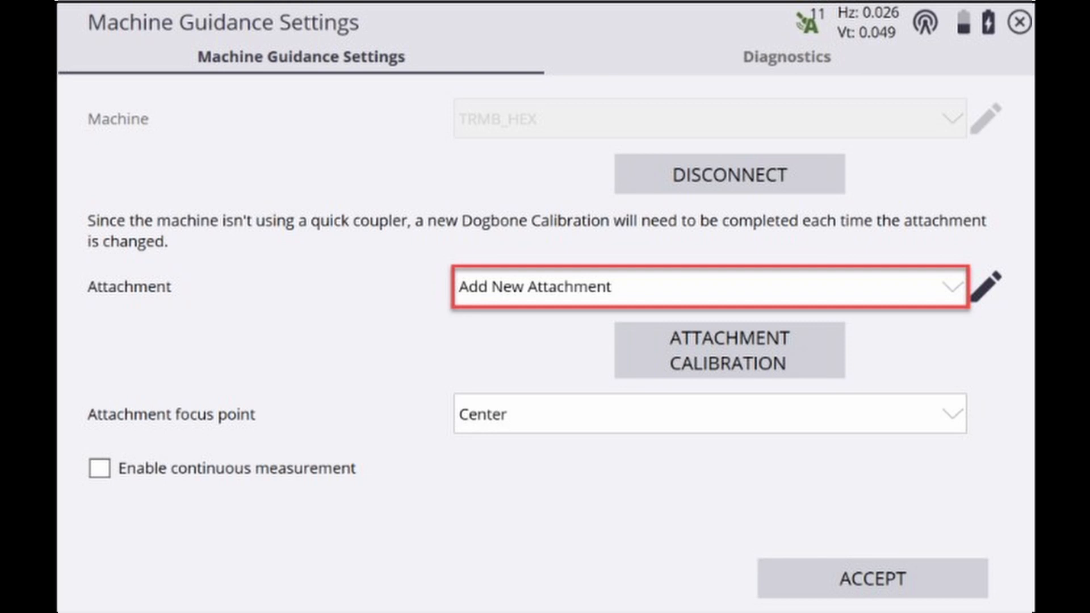
- Set the attachment focus point to Left and start attachment calibration, showing 22.3°
left_click(987, 287)
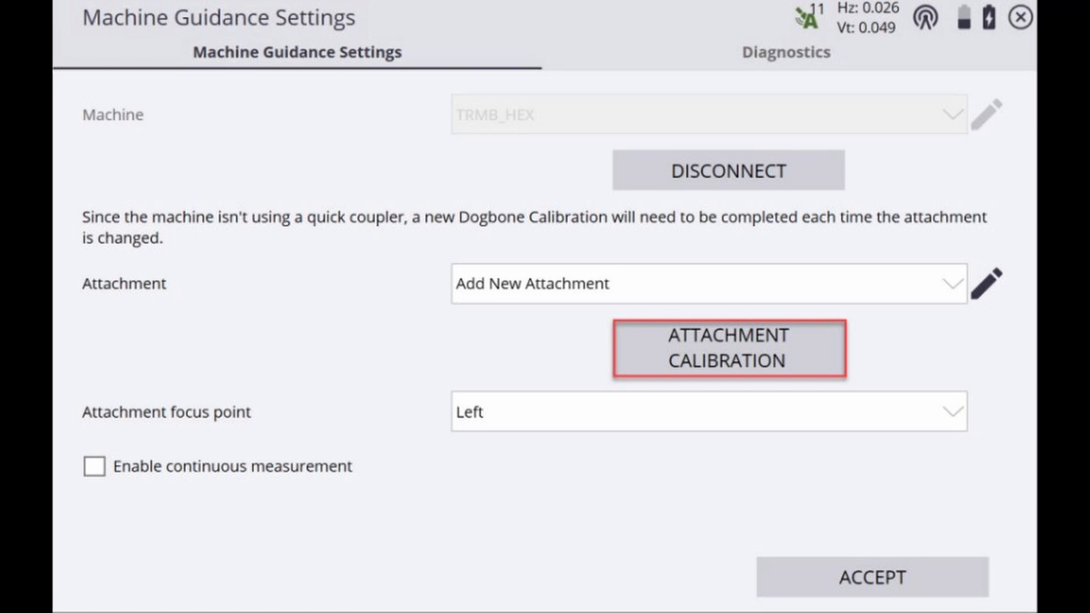
left_click(727, 349)
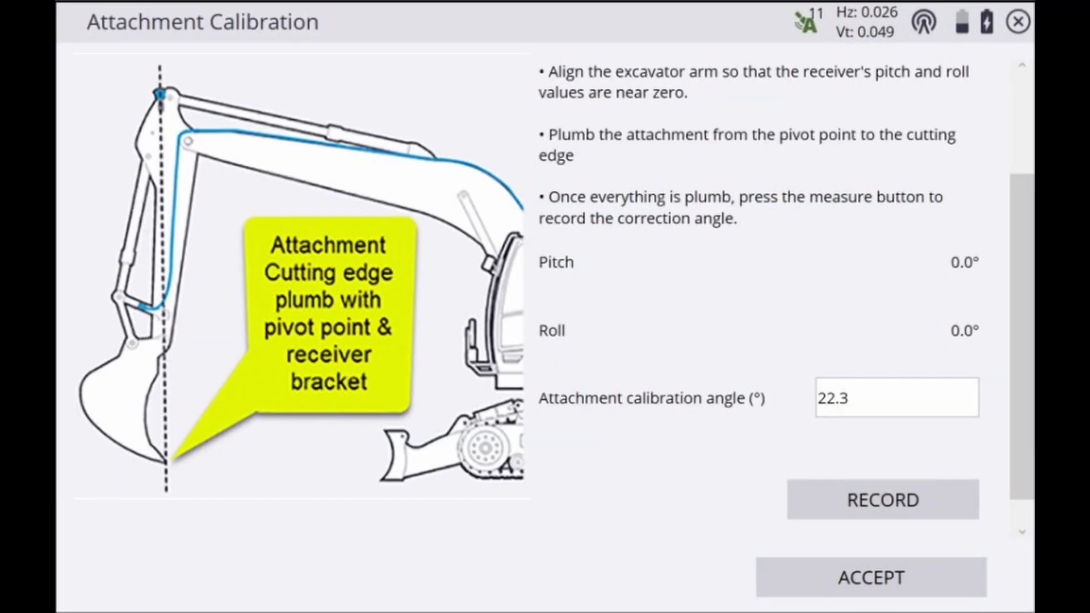